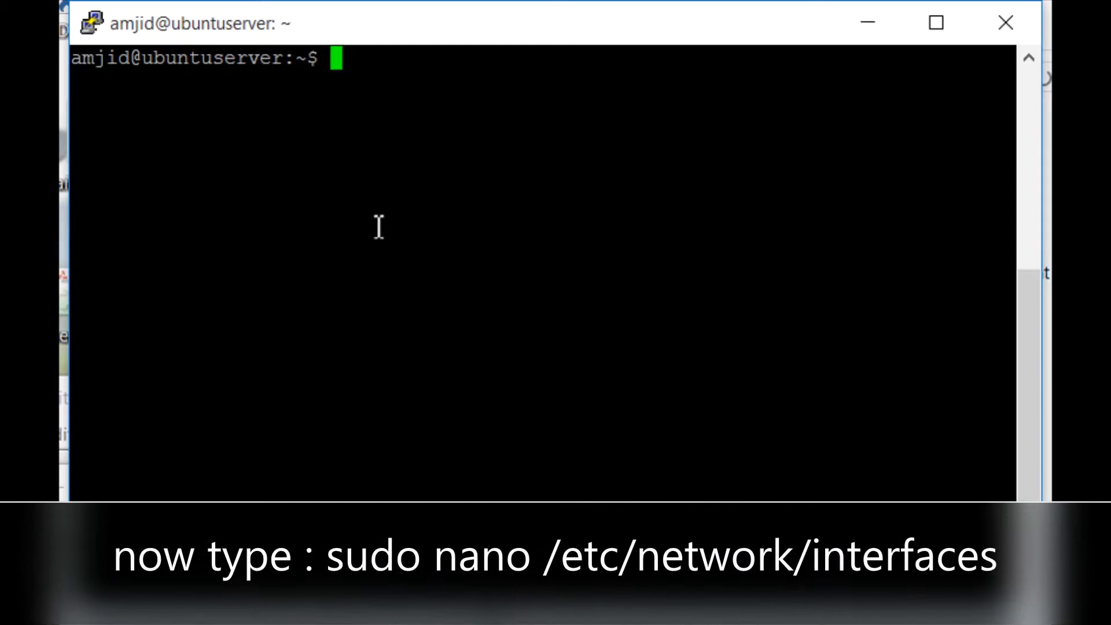
Step: Run sudo nano on /etc/network/interfaces to edit the network configuration
text(sudo nano)
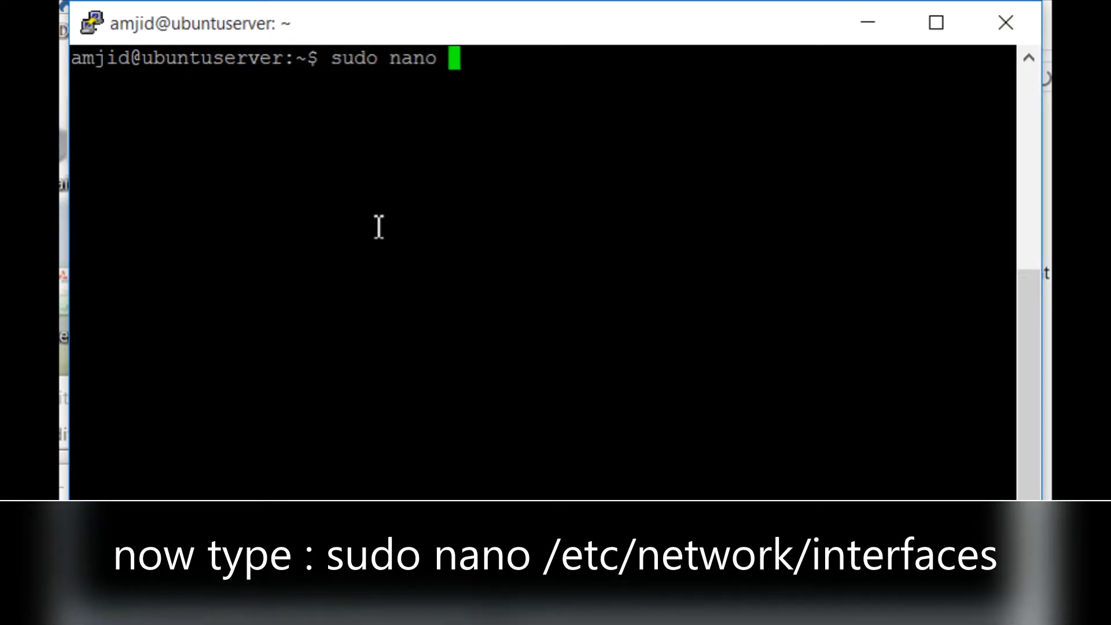
text(/etc/networ)
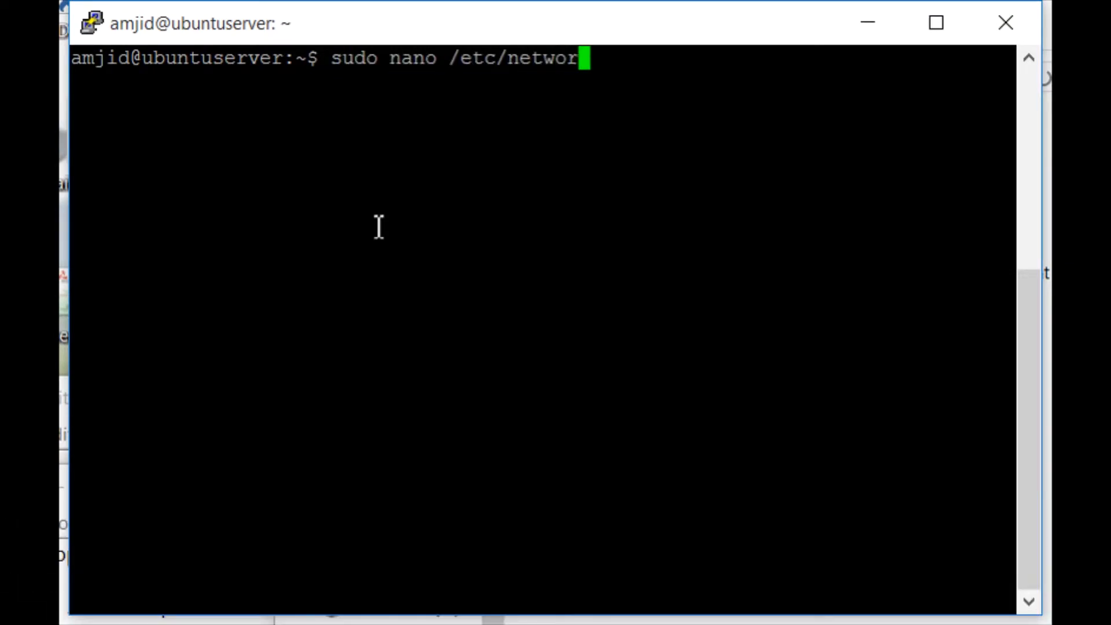
text(k/inter)
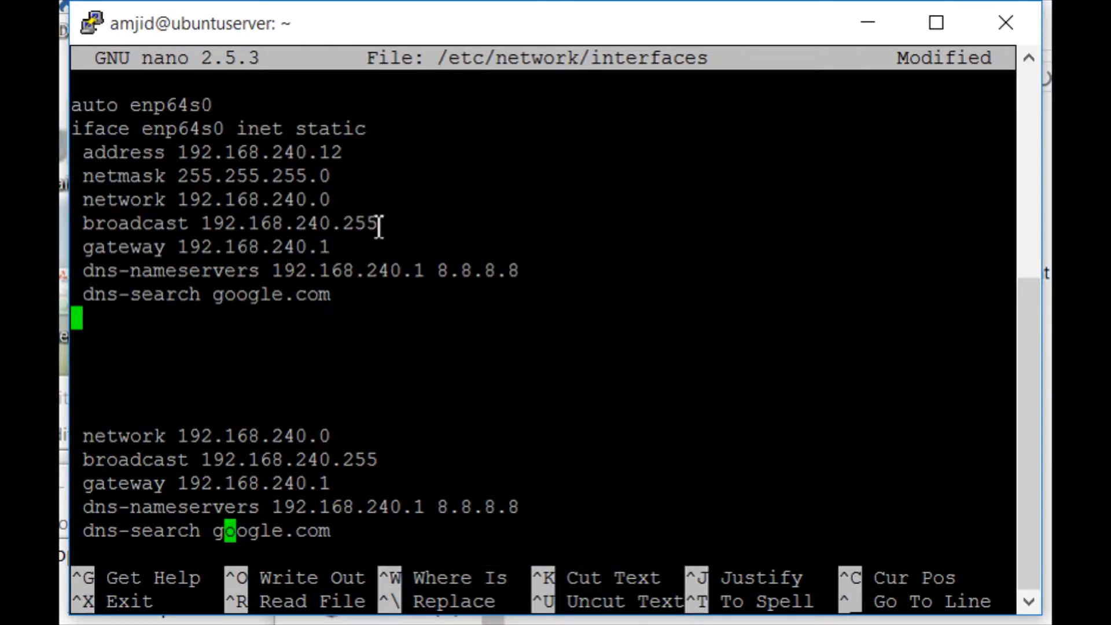
Step: Save the static enp64s0 configuration and exit nano back to the shell
key(ctrl+x)
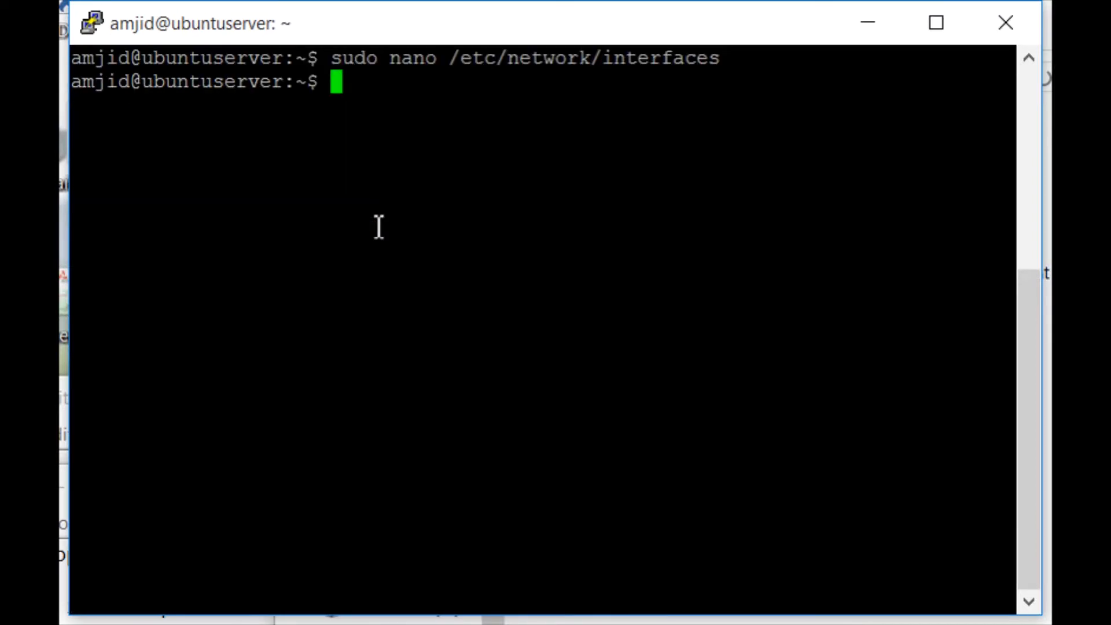
Step: Run ifconfig to confirm enp64s0 shows 192.168.240.12 with mask 255.255.255.0
text(ifconfig)
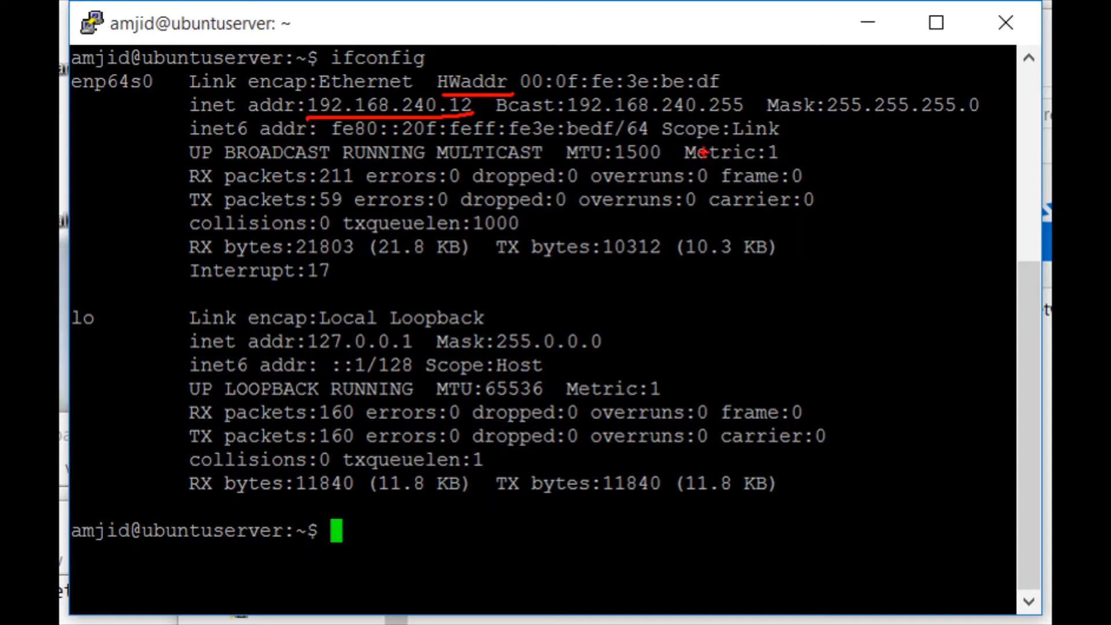
mouse_move(292, 367)
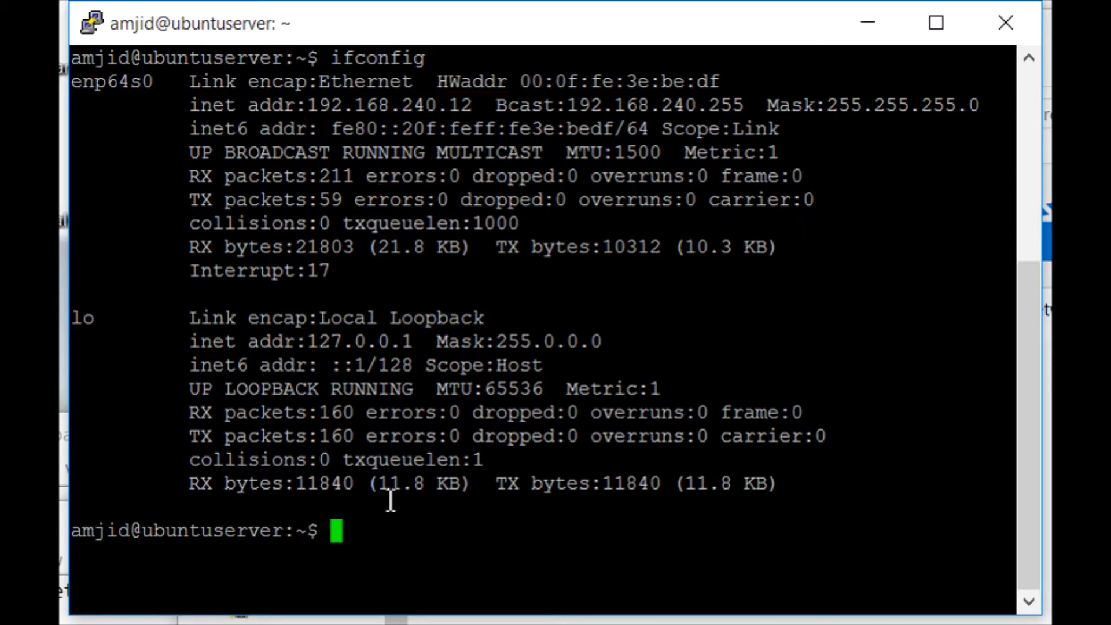
Step: Enter a ping to google.com at the shell prompt
text(:i)
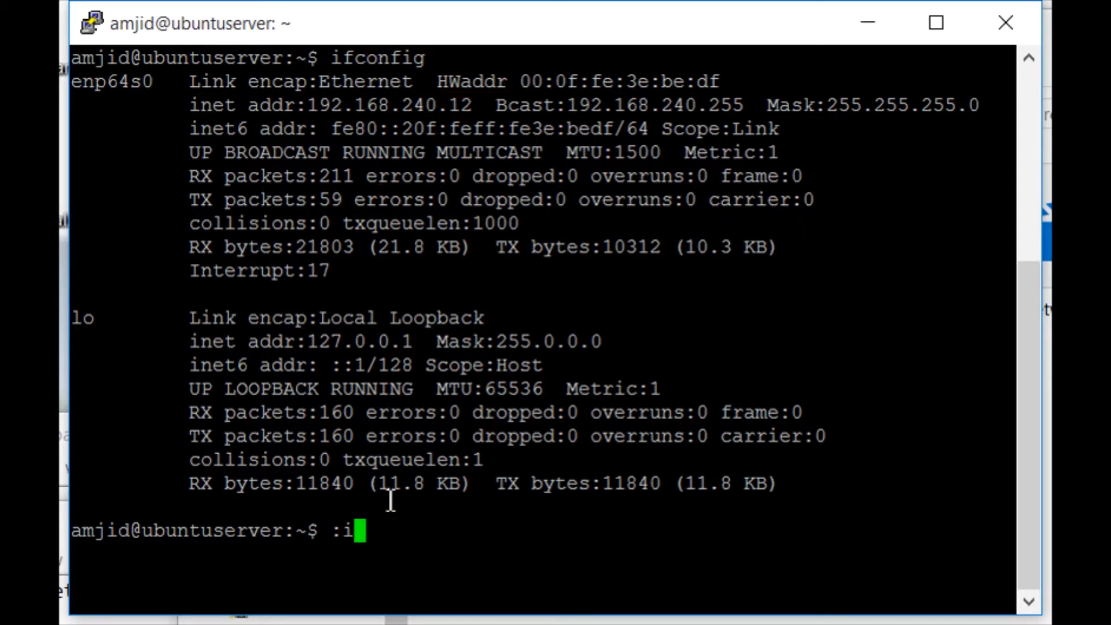
text(ping google.co)
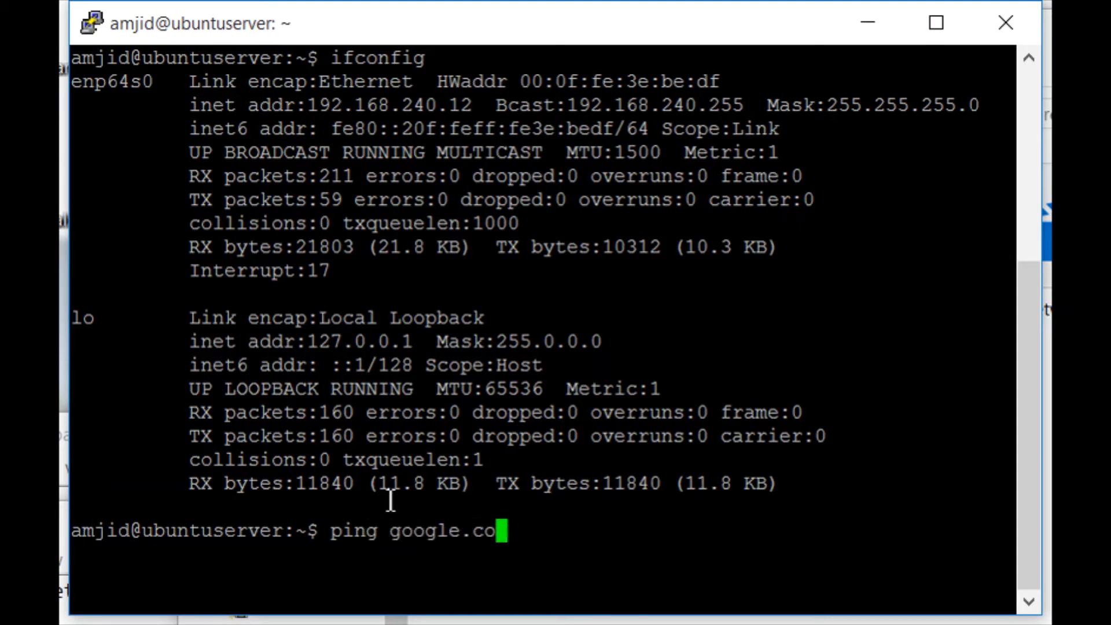